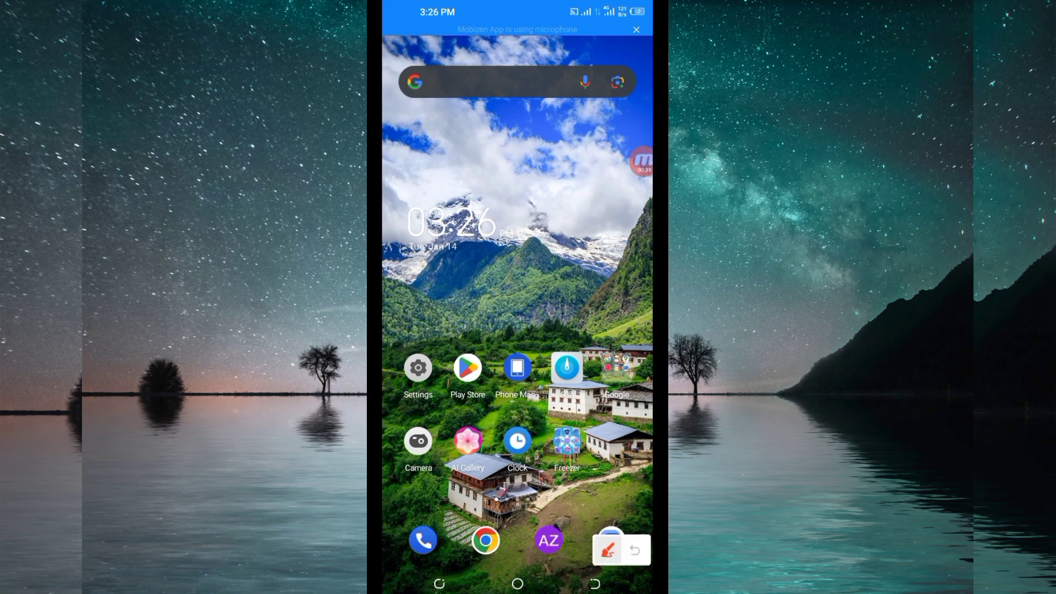
- Search the Play Store for 'Trp' and choose the 'Trp tunnel vpn' suggestion
{"action": "left_click", "coordinate": [467, 367]}
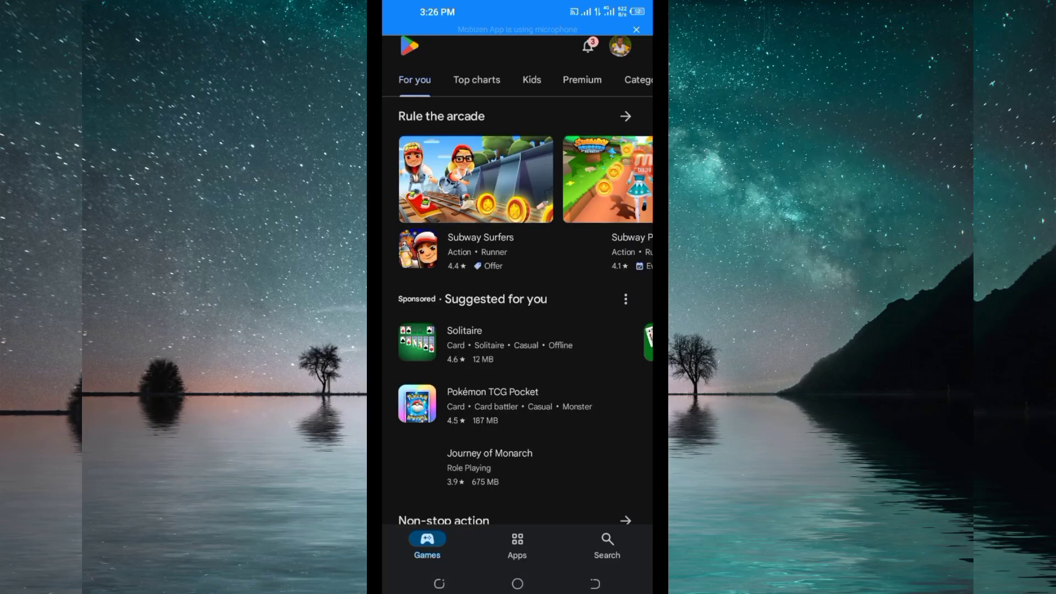
{"action": "left_click", "coordinate": [604, 545]}
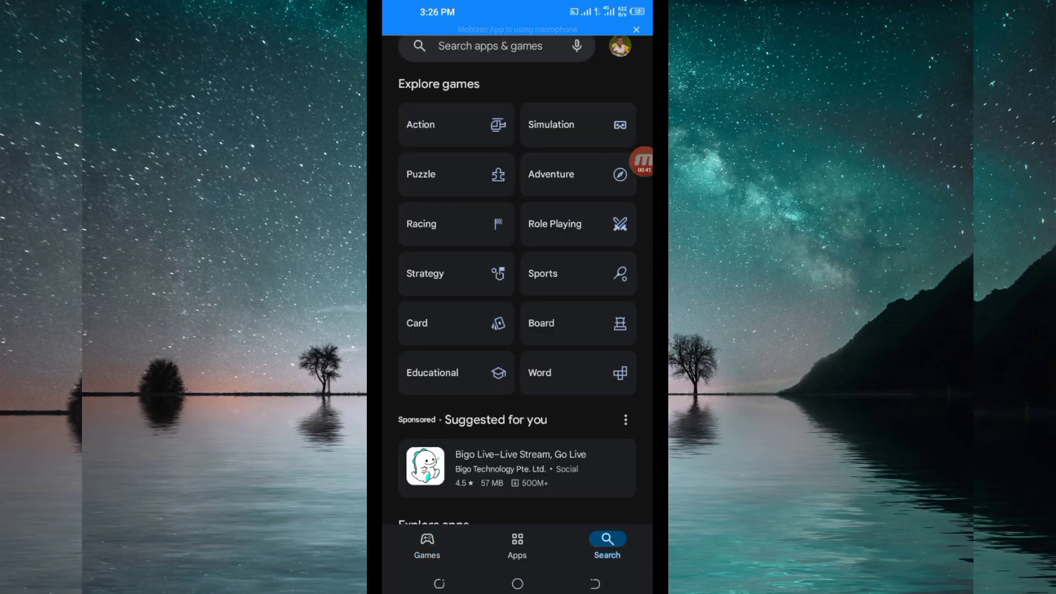
{"action": "left_click", "coordinate": [490, 47]}
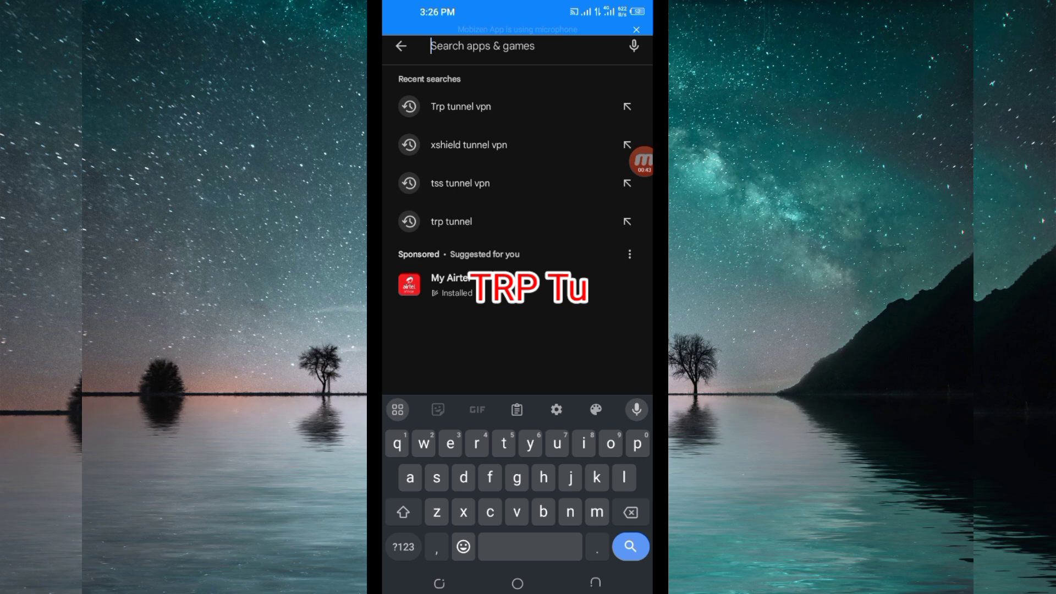
{"action": "type", "text": "Trp"}
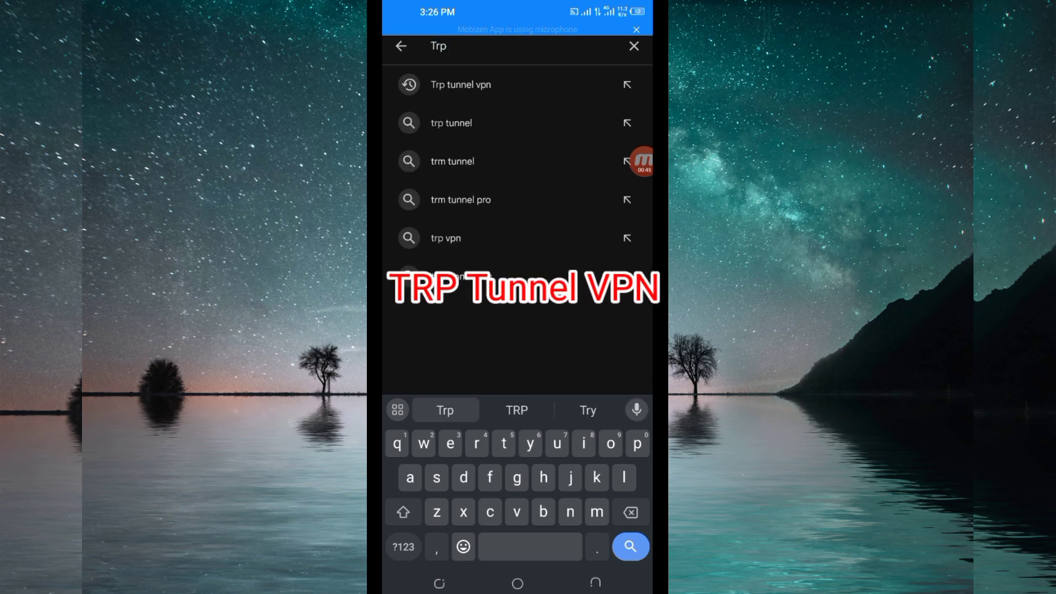
{"action": "left_click", "coordinate": [461, 85]}
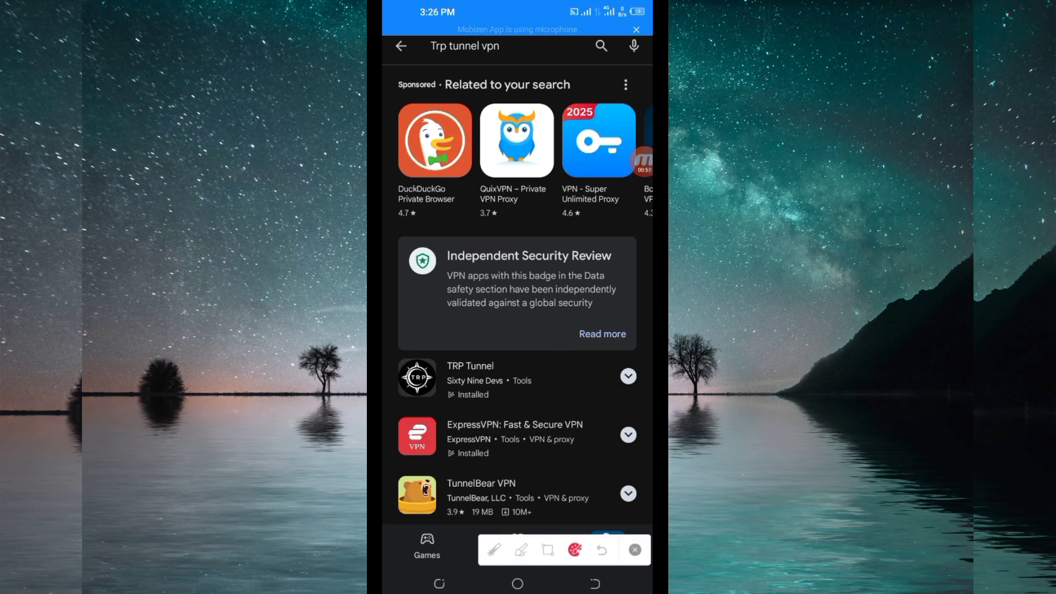
- Launch TRP Tunnel from the search results, landing on its disconnected home screen
{"action": "left_click", "coordinate": [470, 365]}
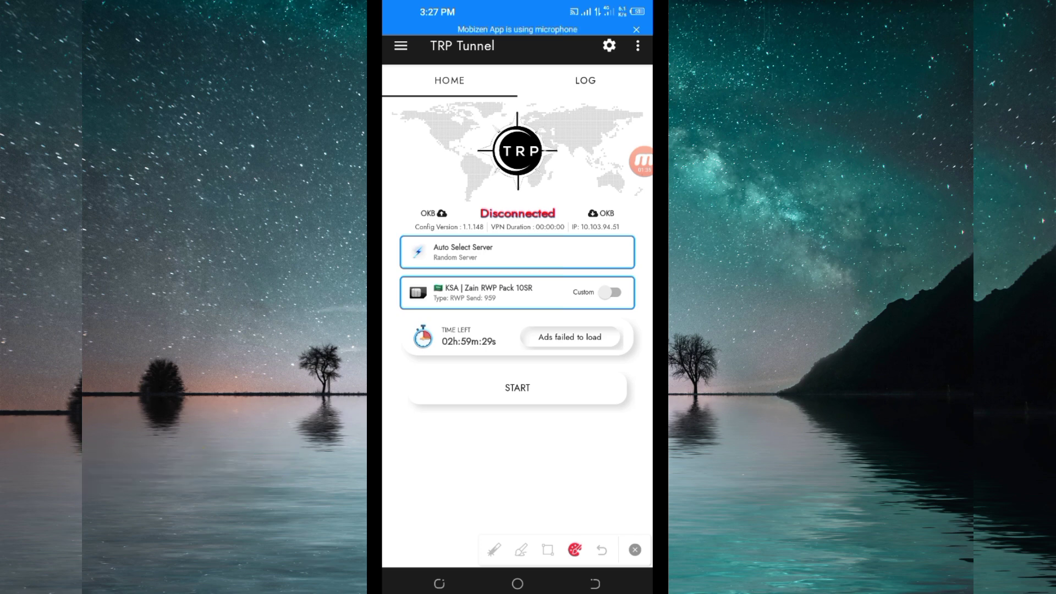
- Run Online Update from the side menu to fetch the latest server configurations
{"action": "left_click_drag", "start_coordinate": [403, 57], "coordinate": [399, 145]}
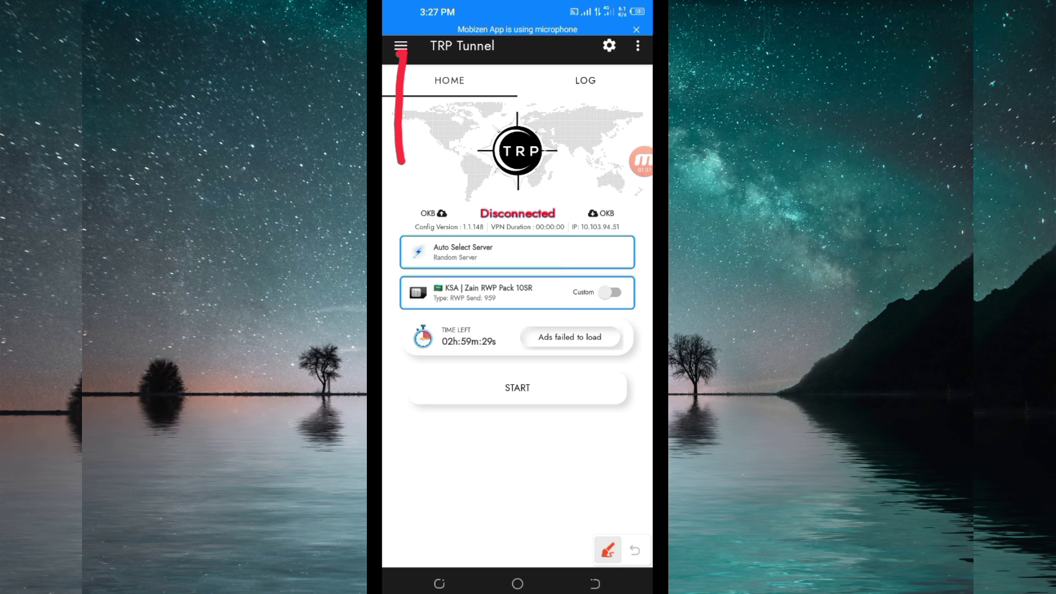
{"action": "left_click", "coordinate": [607, 550]}
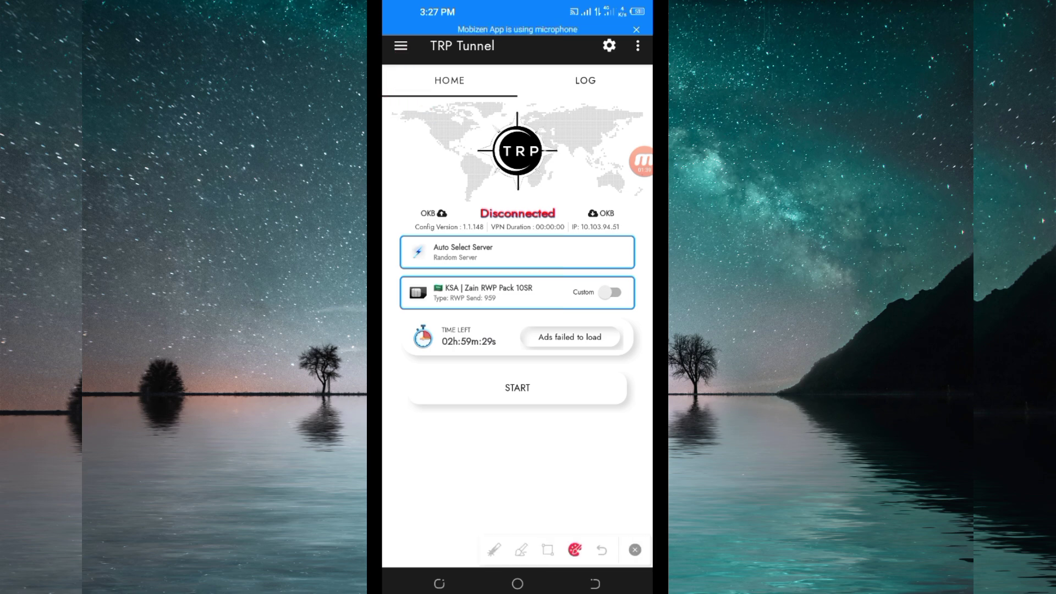
{"action": "left_click", "coordinate": [401, 46]}
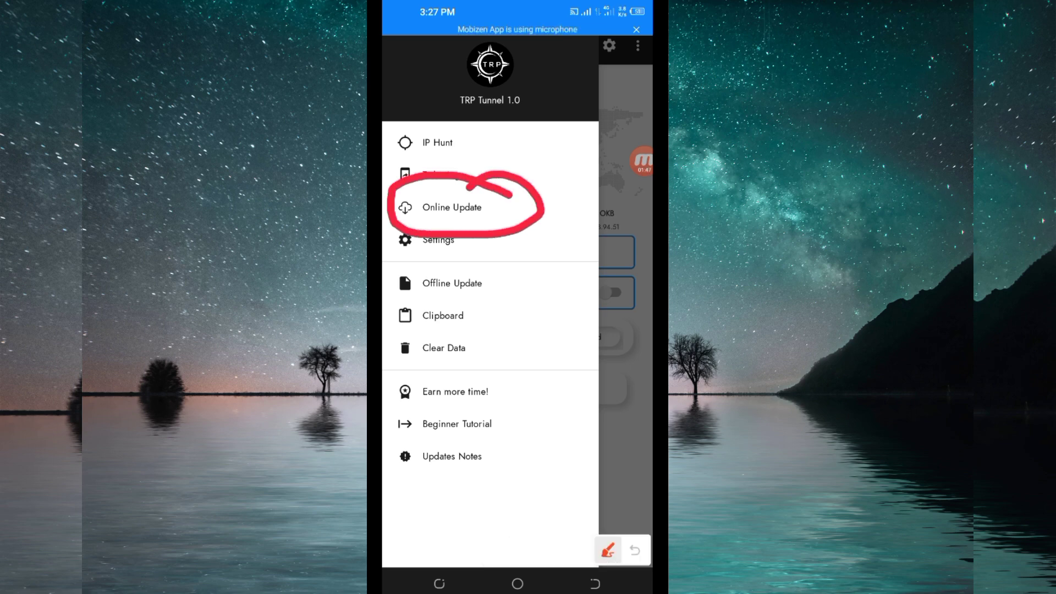
{"action": "left_click", "coordinate": [452, 207]}
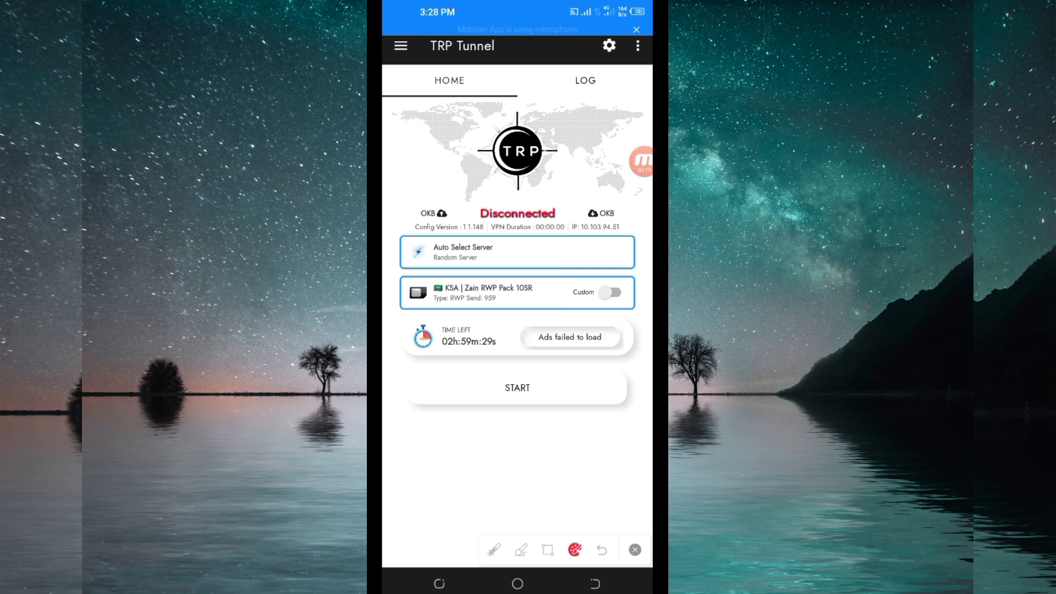
- Filter the server list by 'udp' and pick All Country UDP instead of KSA Zain RWP Pack 10SR
{"action": "left_click", "coordinate": [517, 293]}
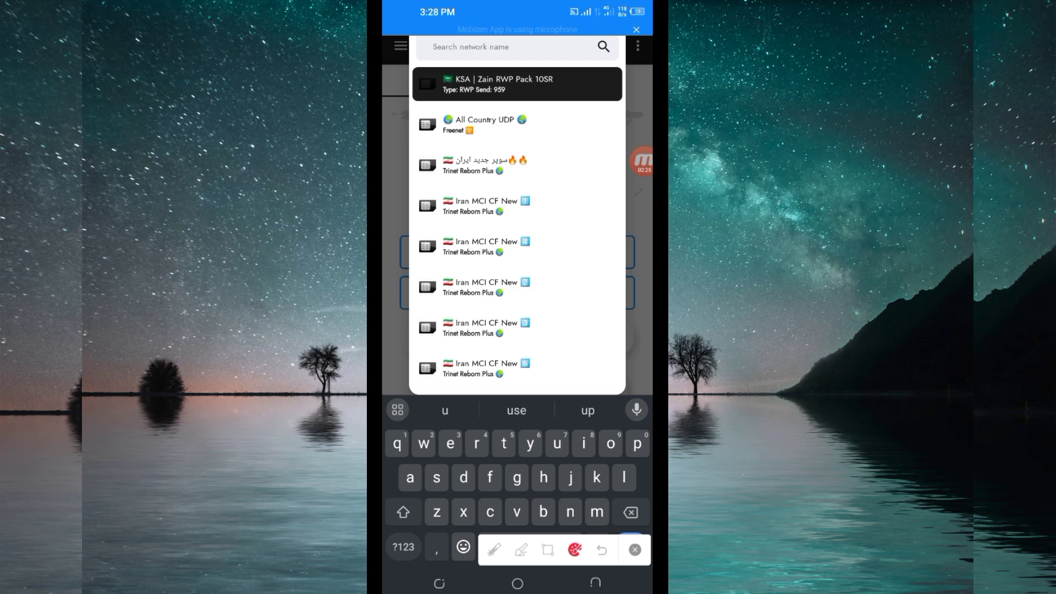
{"action": "type", "text": "udp"}
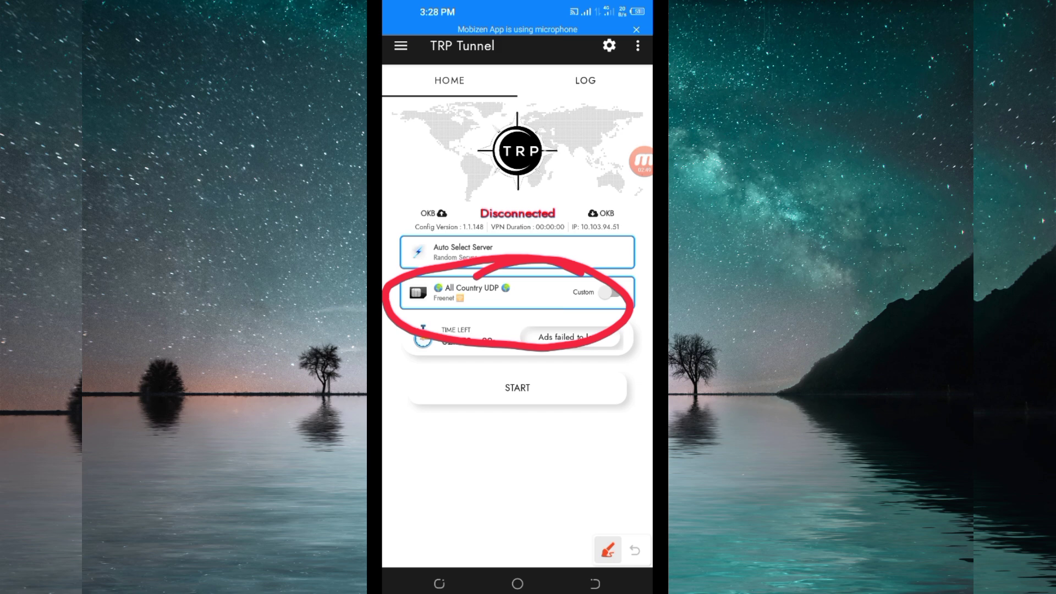
{"action": "left_click", "coordinate": [607, 549]}
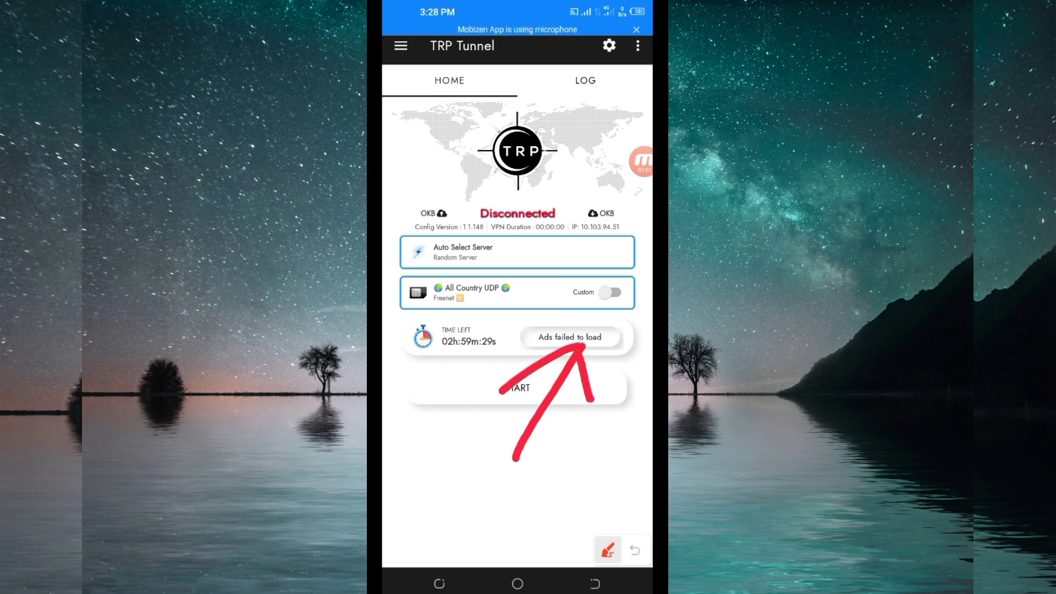
{"action": "left_click", "coordinate": [607, 549]}
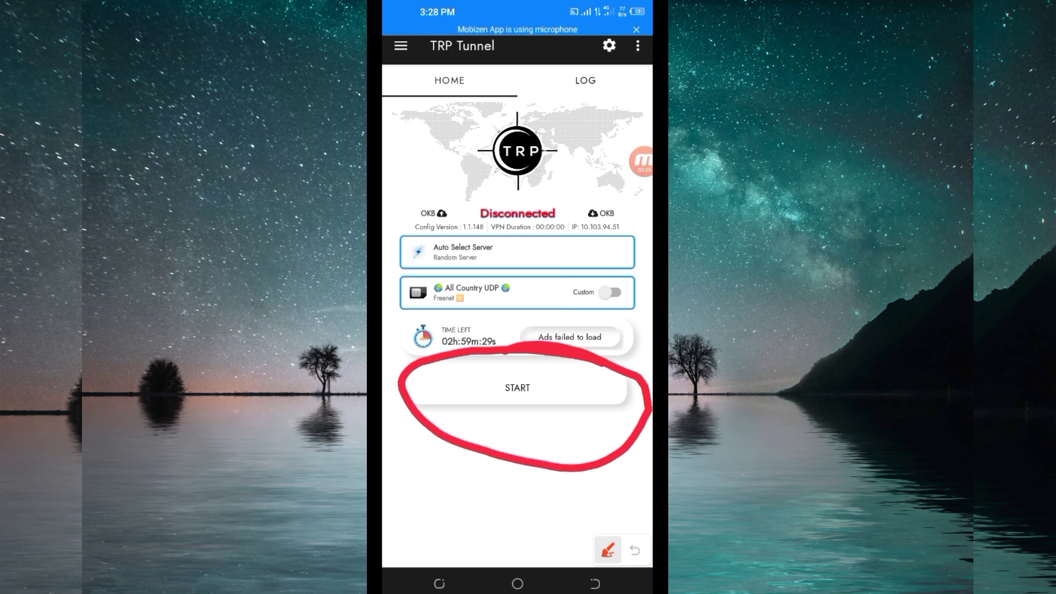
- Start the VPN connection through the All Country UDP server
{"action": "left_click", "coordinate": [517, 387]}
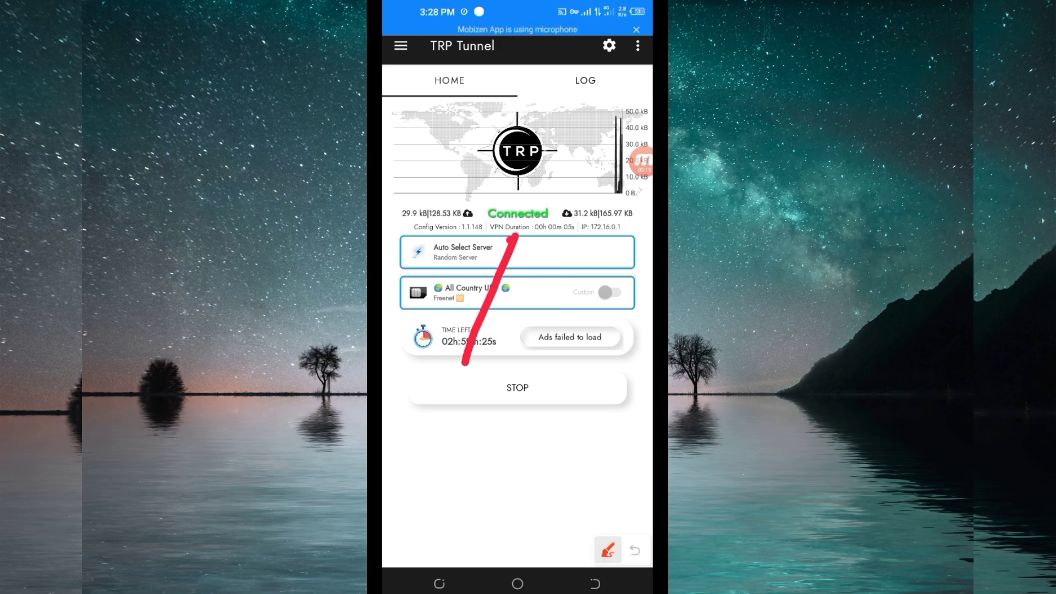
{"action": "left_click", "coordinate": [634, 549]}
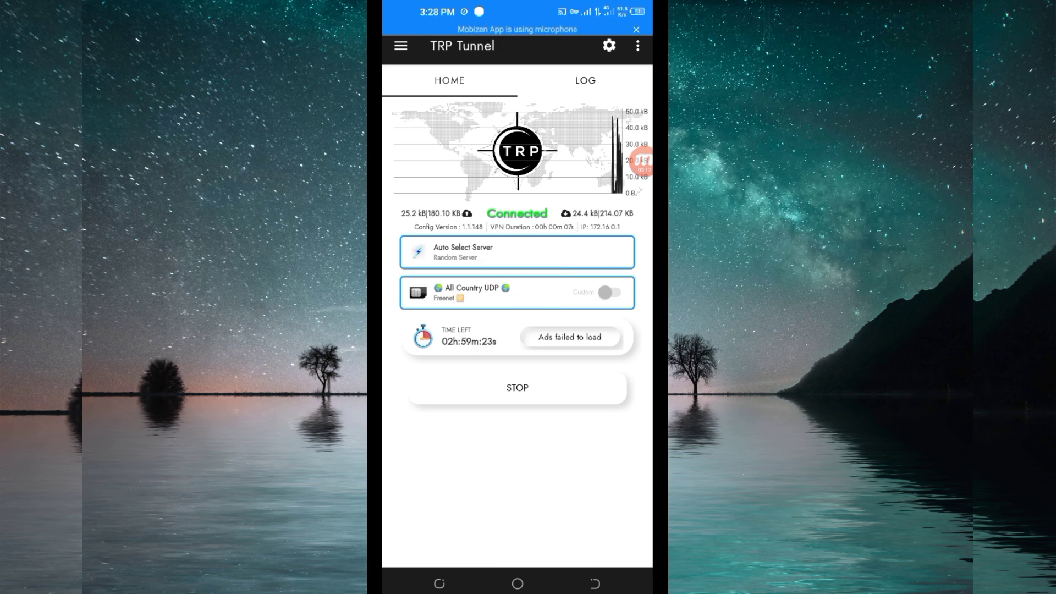